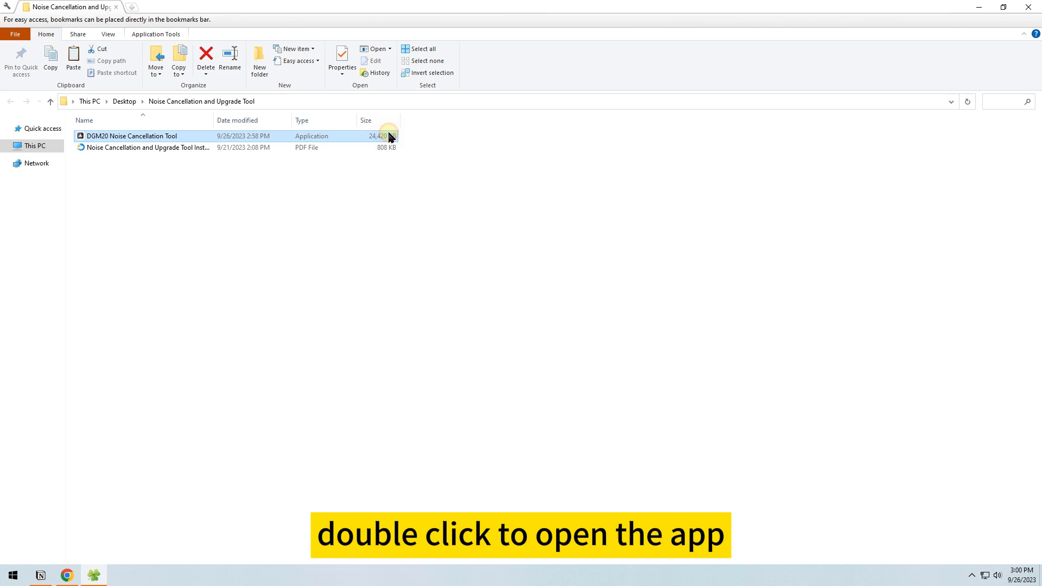
Launch the DGM20 Noise Cancellation Tool from the Noise Cancellation and Upgrade Tool folder.
double_click(130, 136)
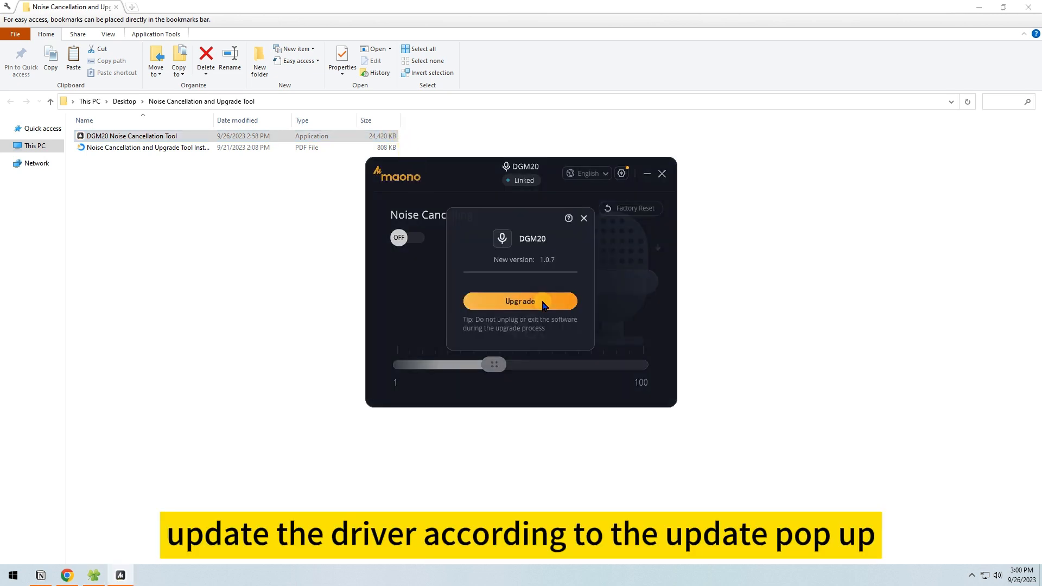
Run the firmware upgrade to 1.0.7 and dismiss the 'update success' notice.
click(520, 302)
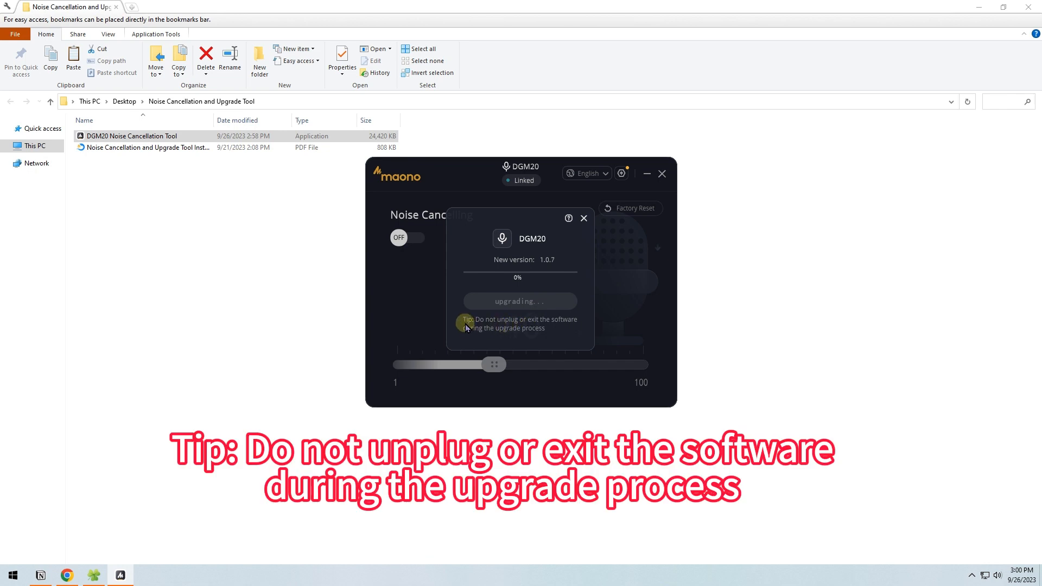
mouse_move(558, 329)
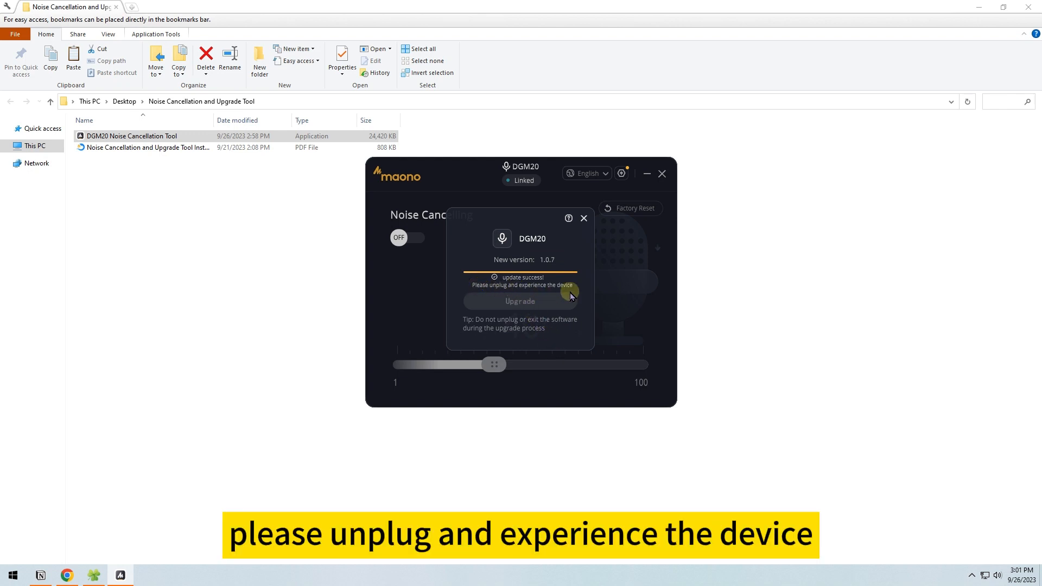
click(582, 218)
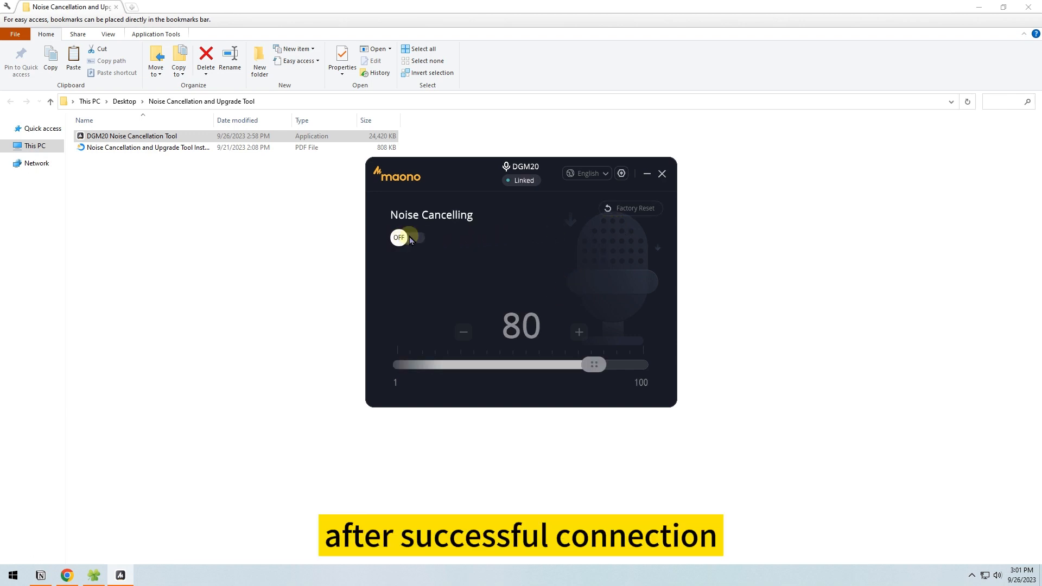
Turn Noise Cancelling ON and raise the level from 80 to 85.
click(587, 172)
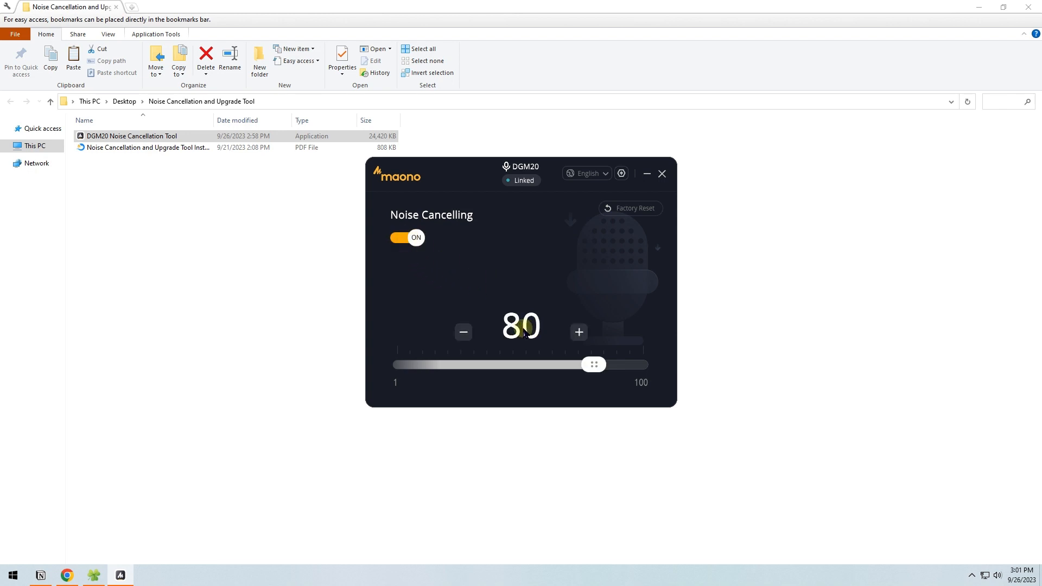
click(521, 325)
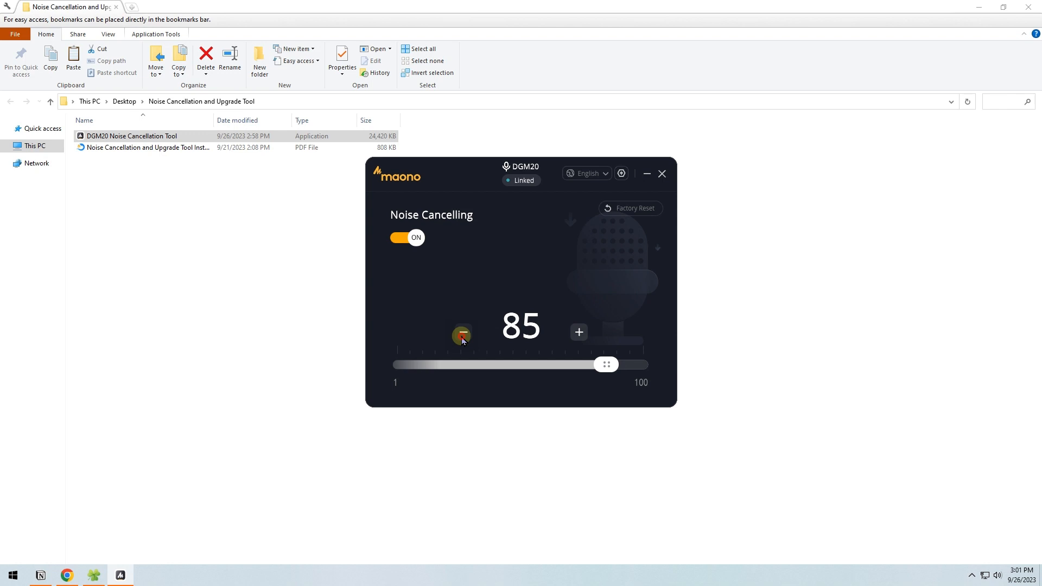
Lower the level back to 80 with the − button, then drag the slider to 68.
click(460, 334)
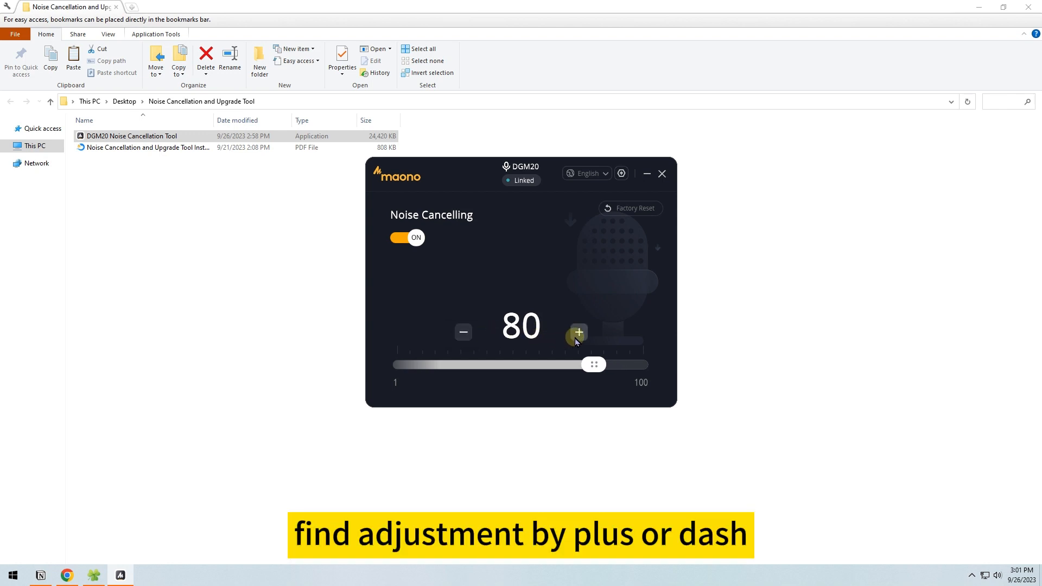
drag(591, 364, 561, 364)
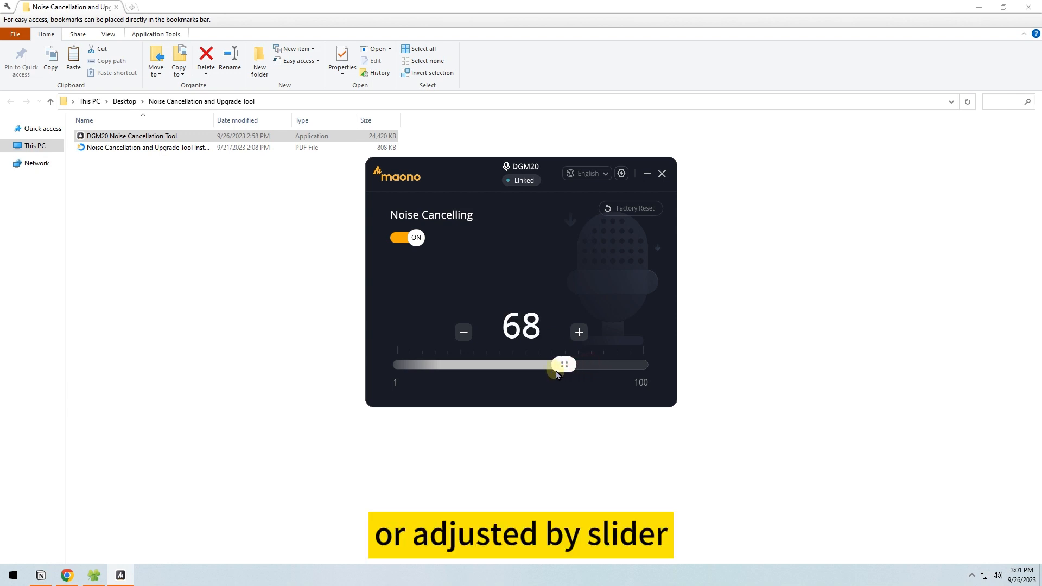